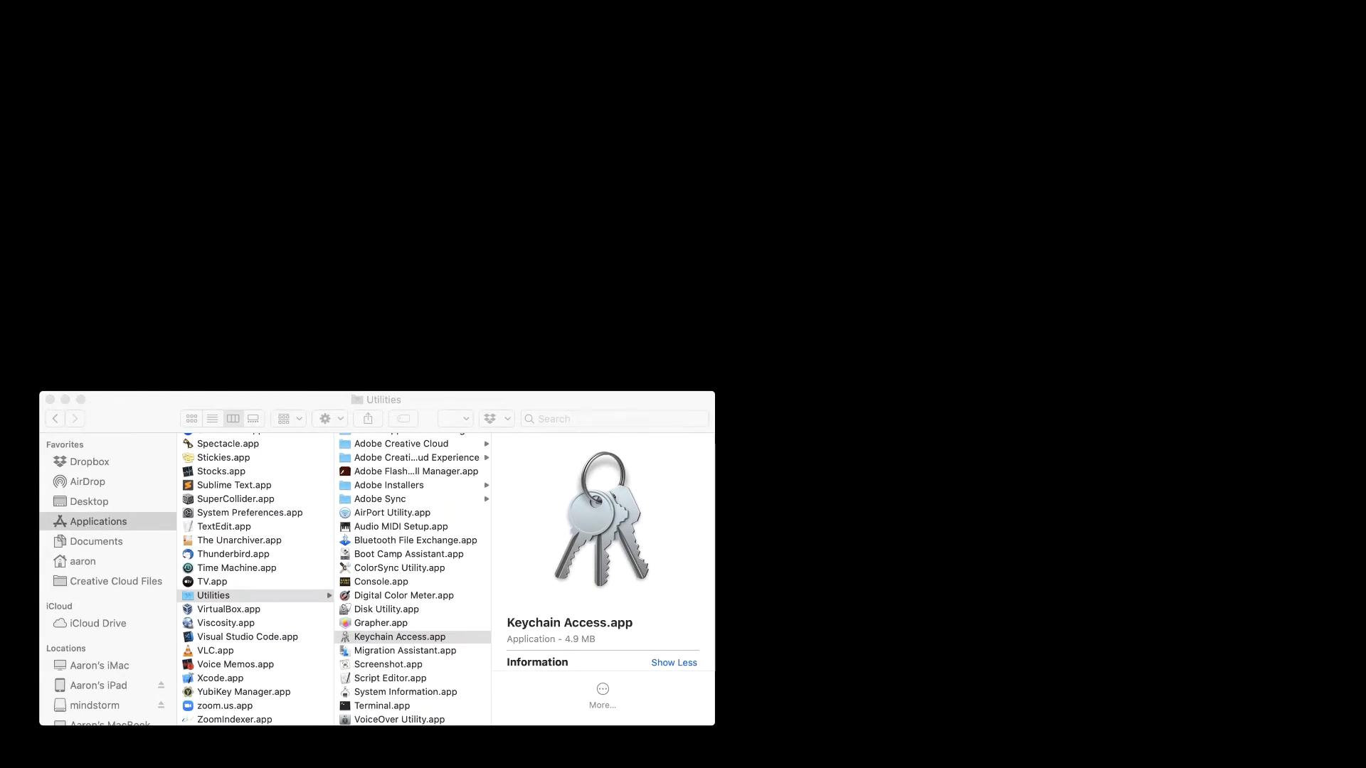
Step: Launch Keychain Access via a Spotlight search for 'keychain Access.app'
key(cmd+space)
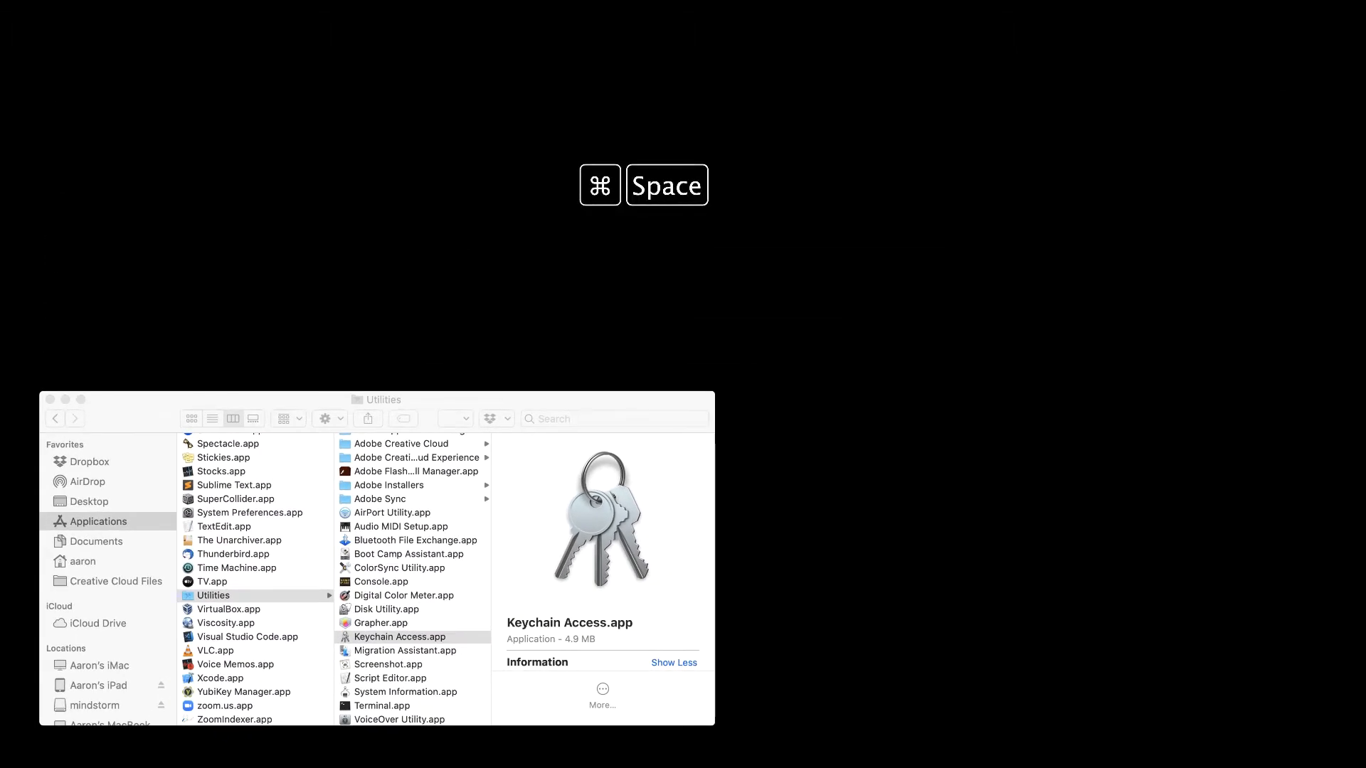
key(cmd+space)
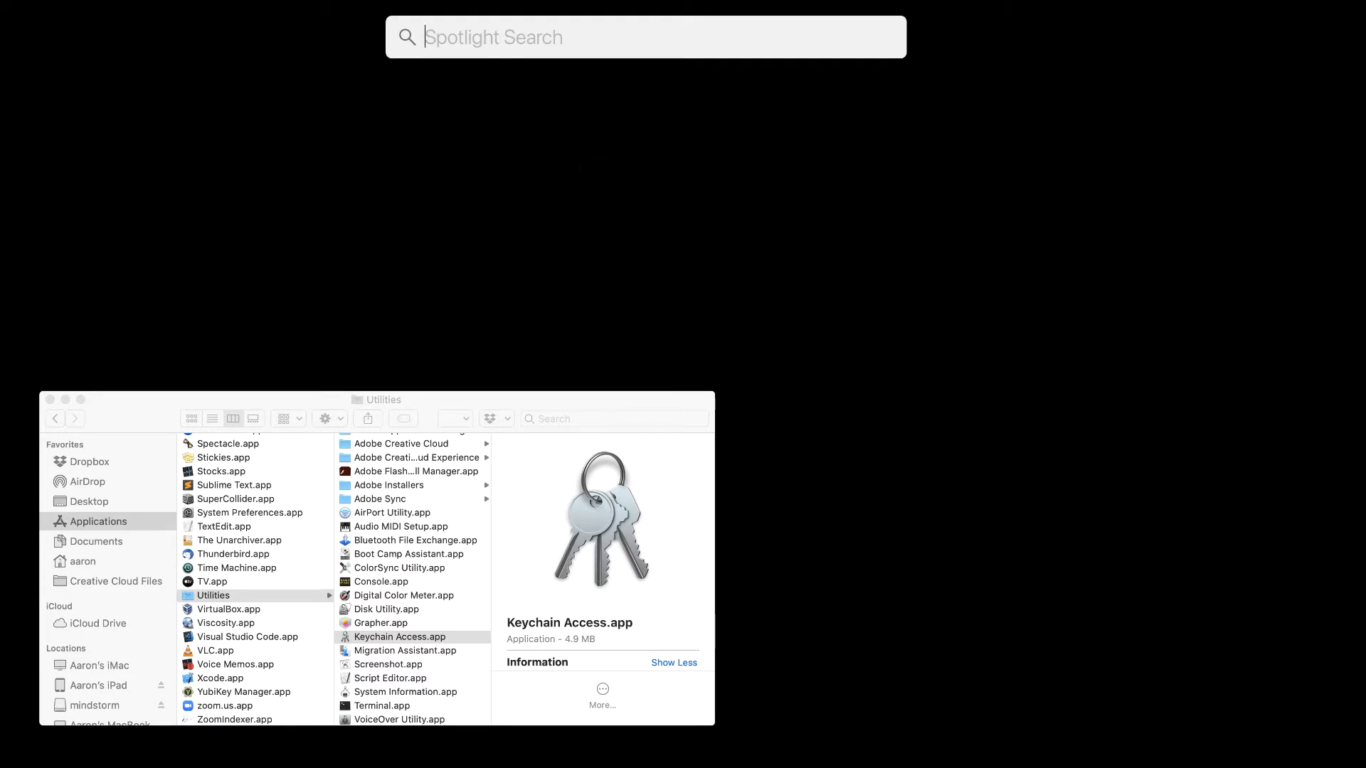
text(keychain Access.app)
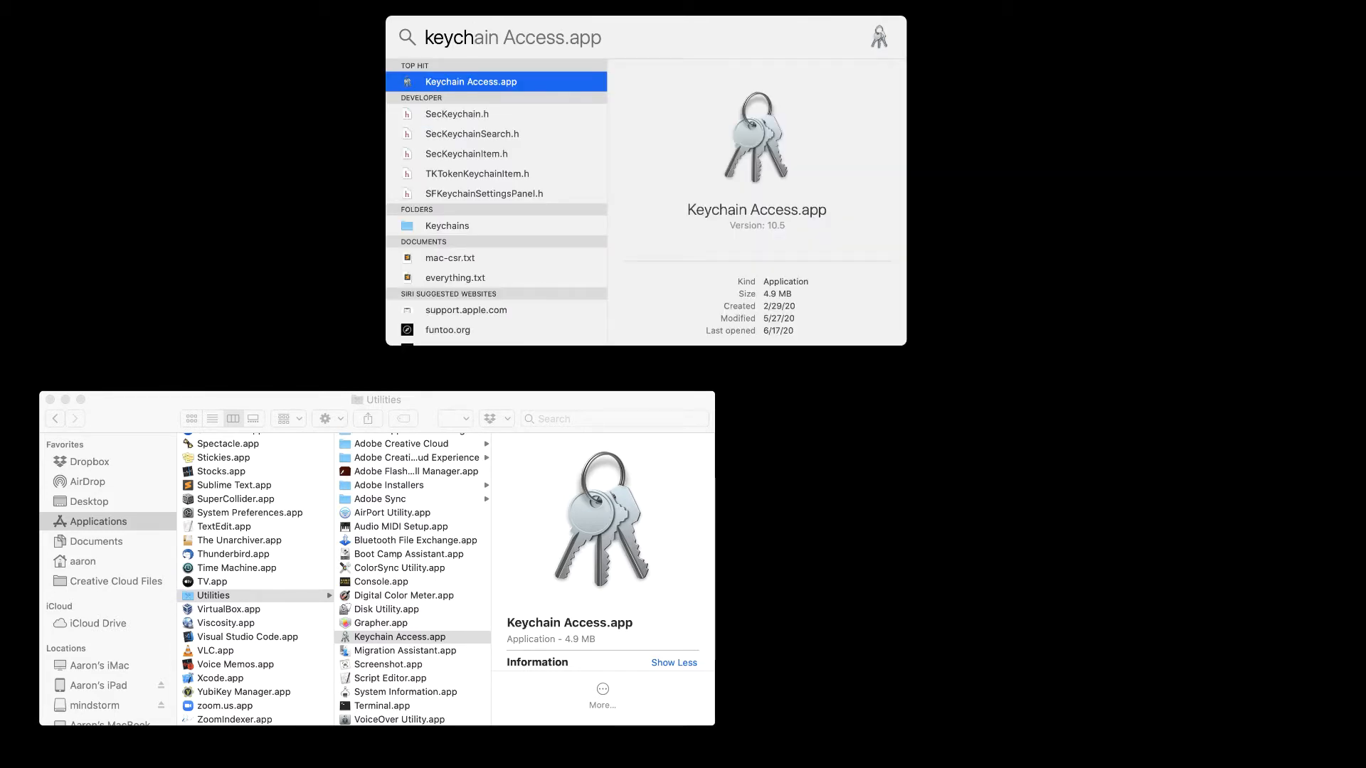
click(471, 81)
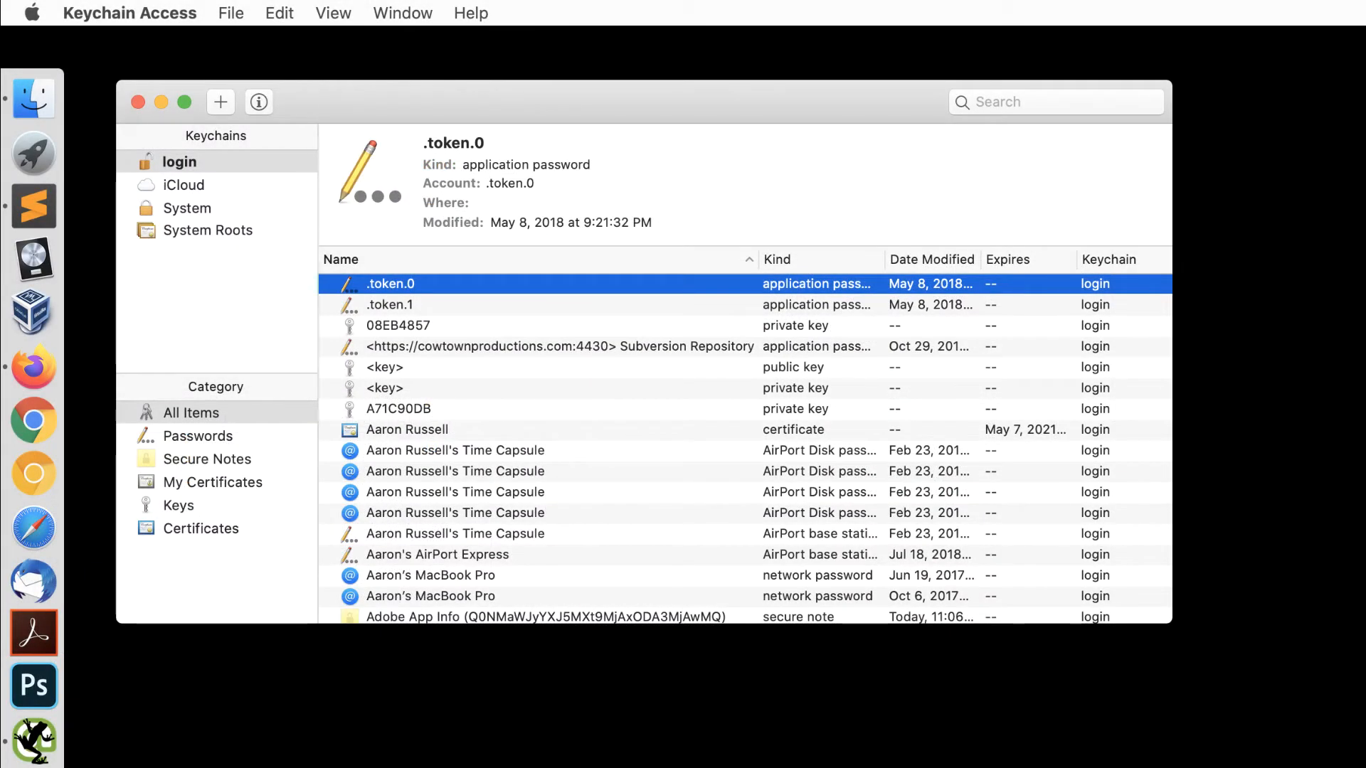
mouse_move(169, 19)
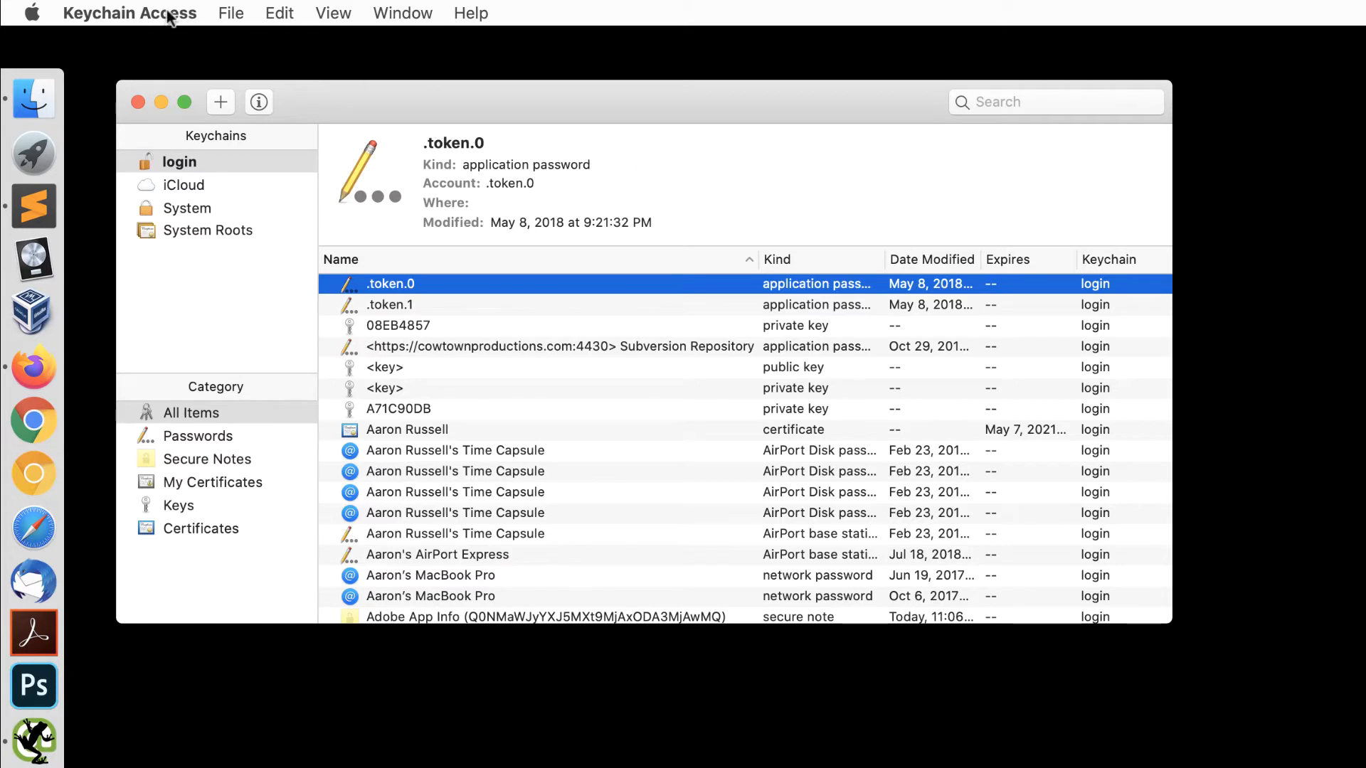
Step: Reach the Certificate Assistant commands from the Keychain Access menu
click(129, 13)
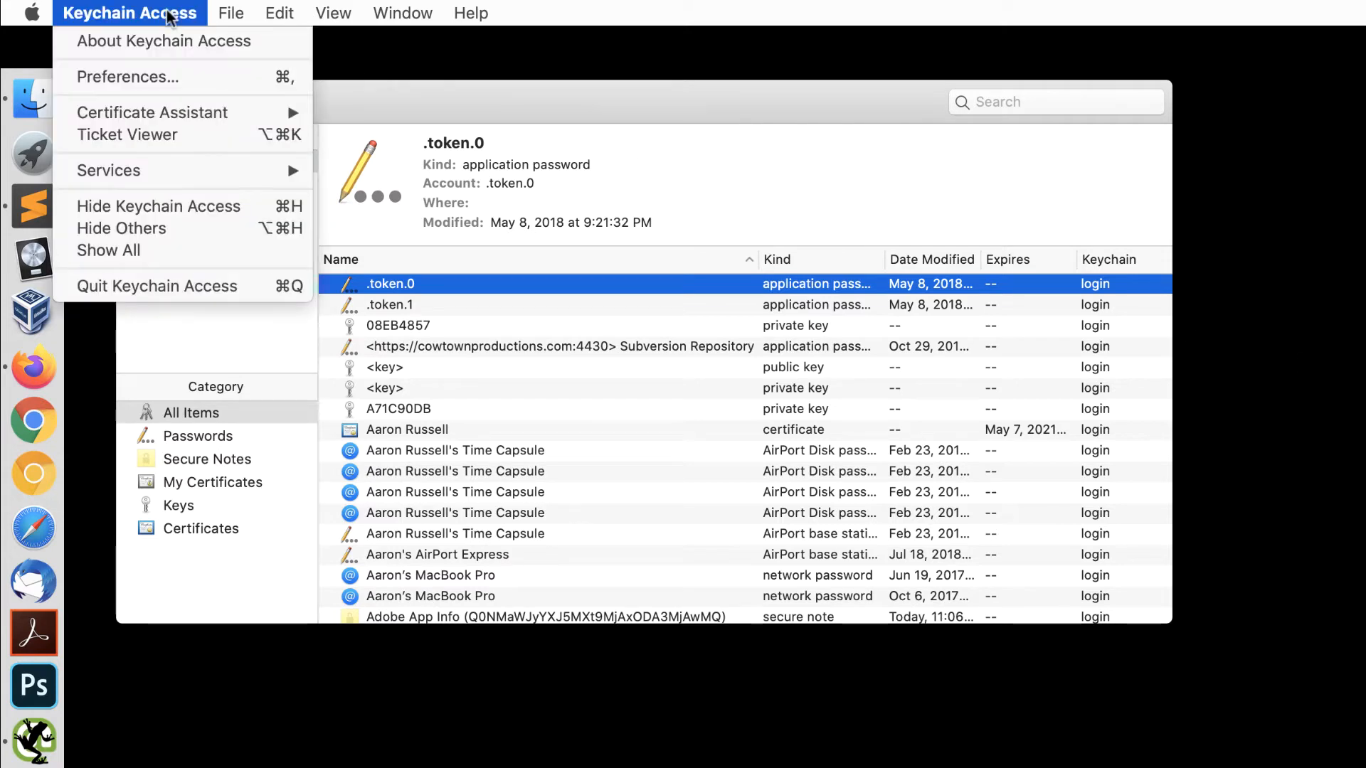
mouse_move(153, 111)
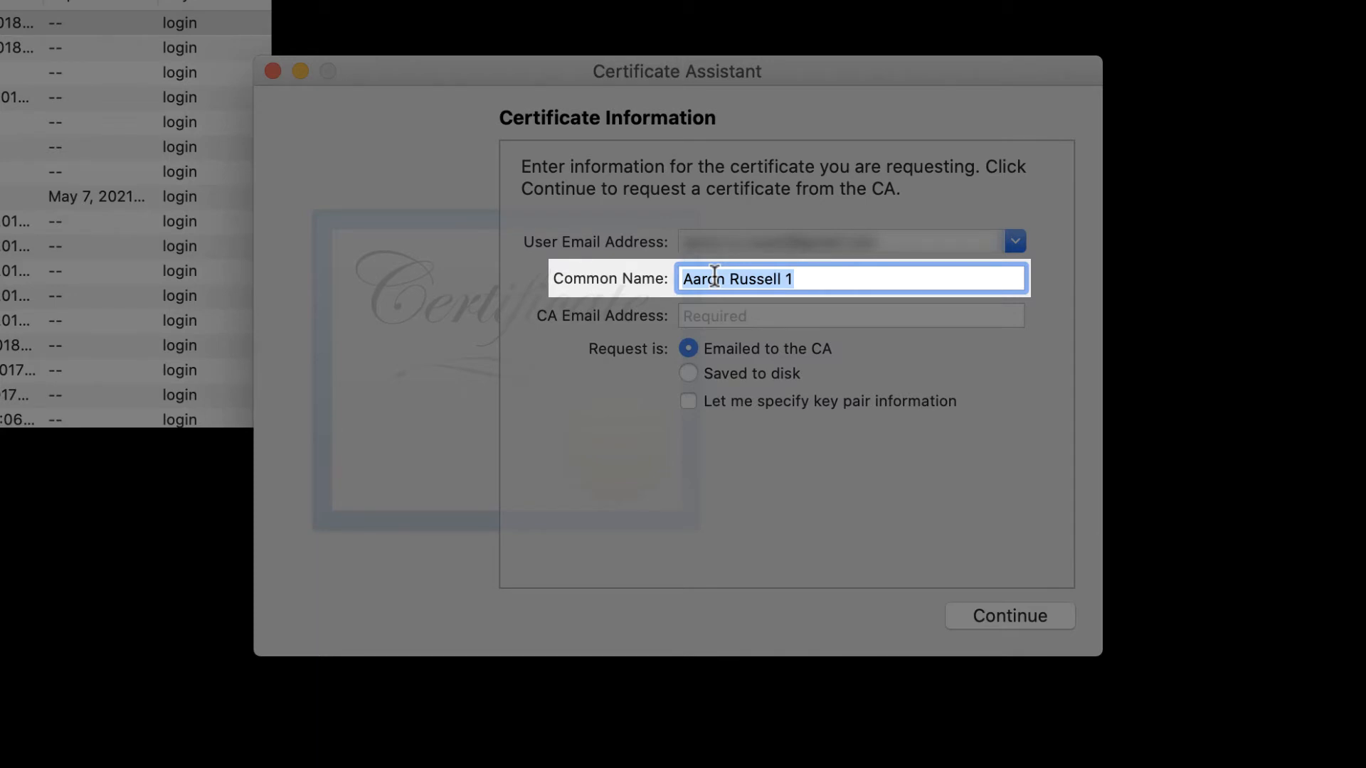
Step: Enter common name example.com, choose Saved to disk and custom key pair information, then continue
text(ex)
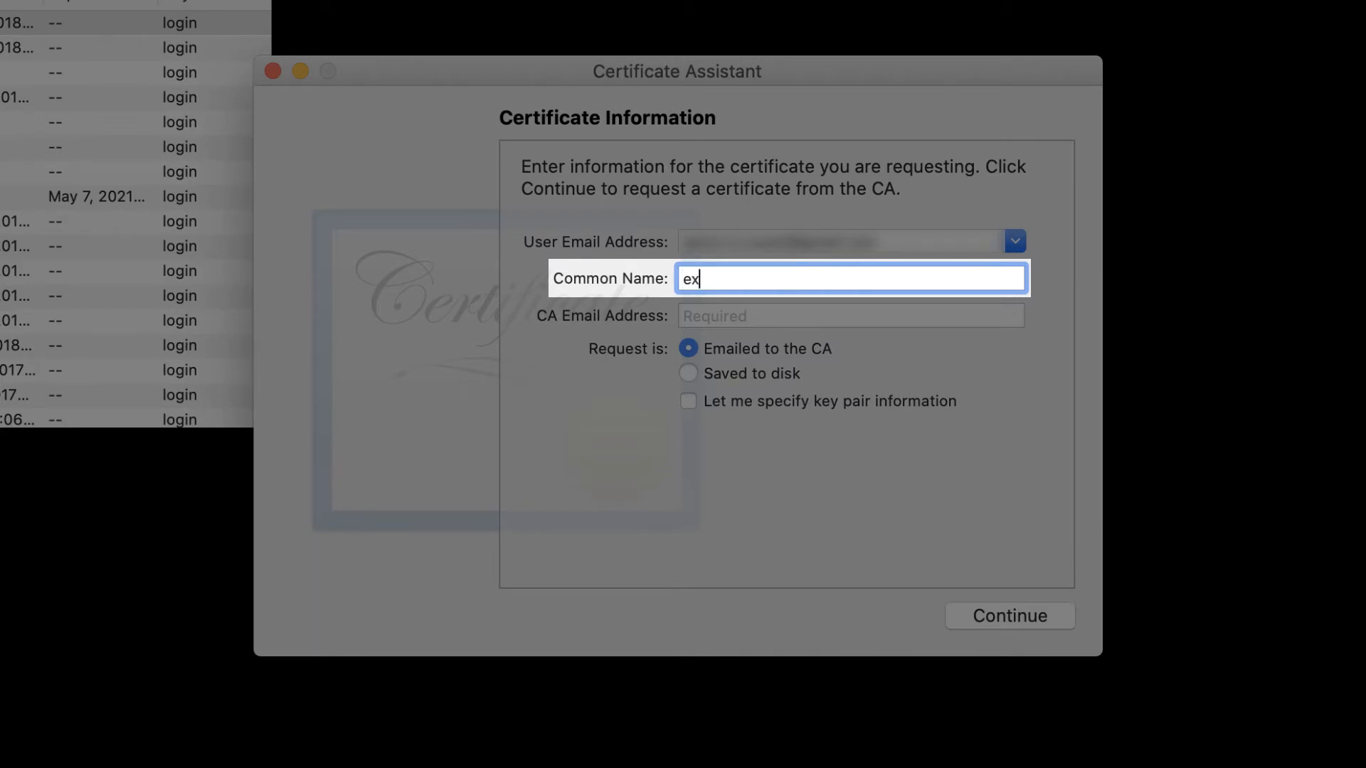
text(ample.com)
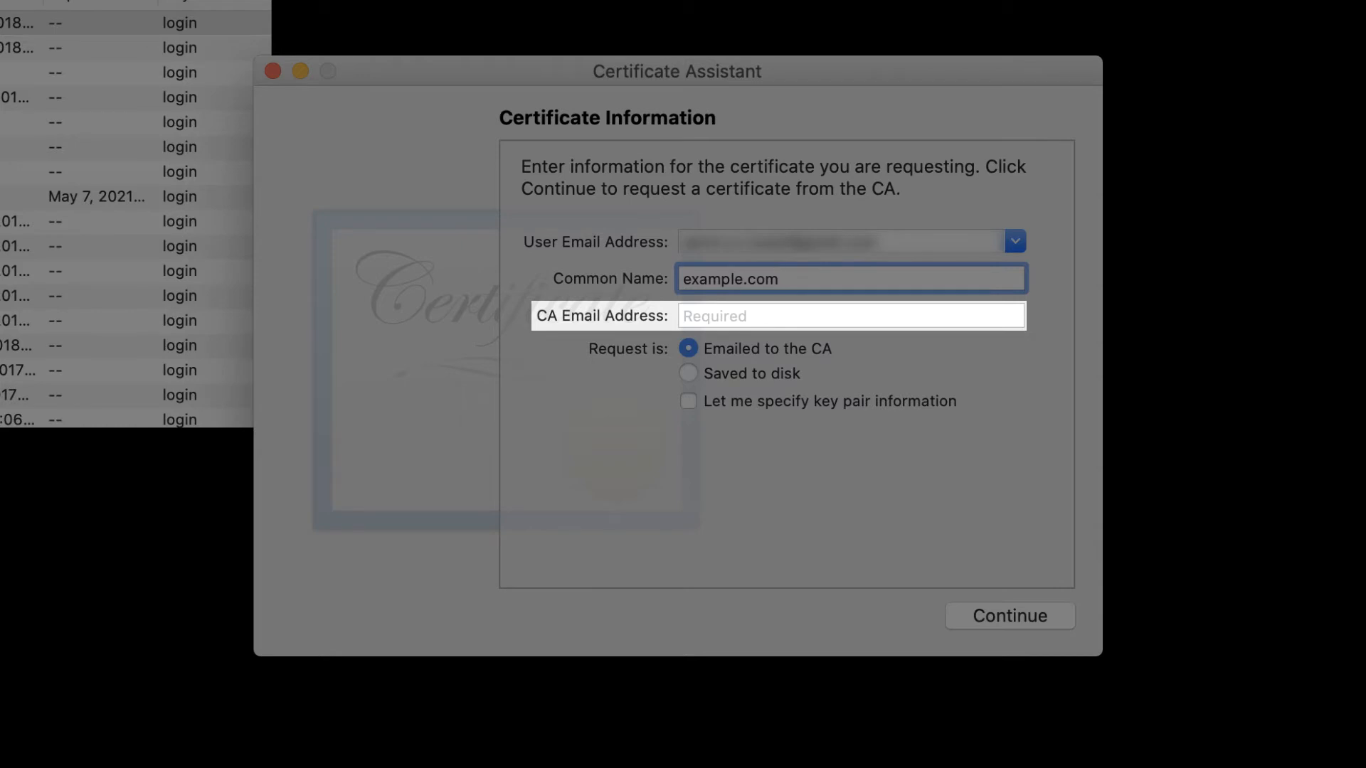
click(688, 373)
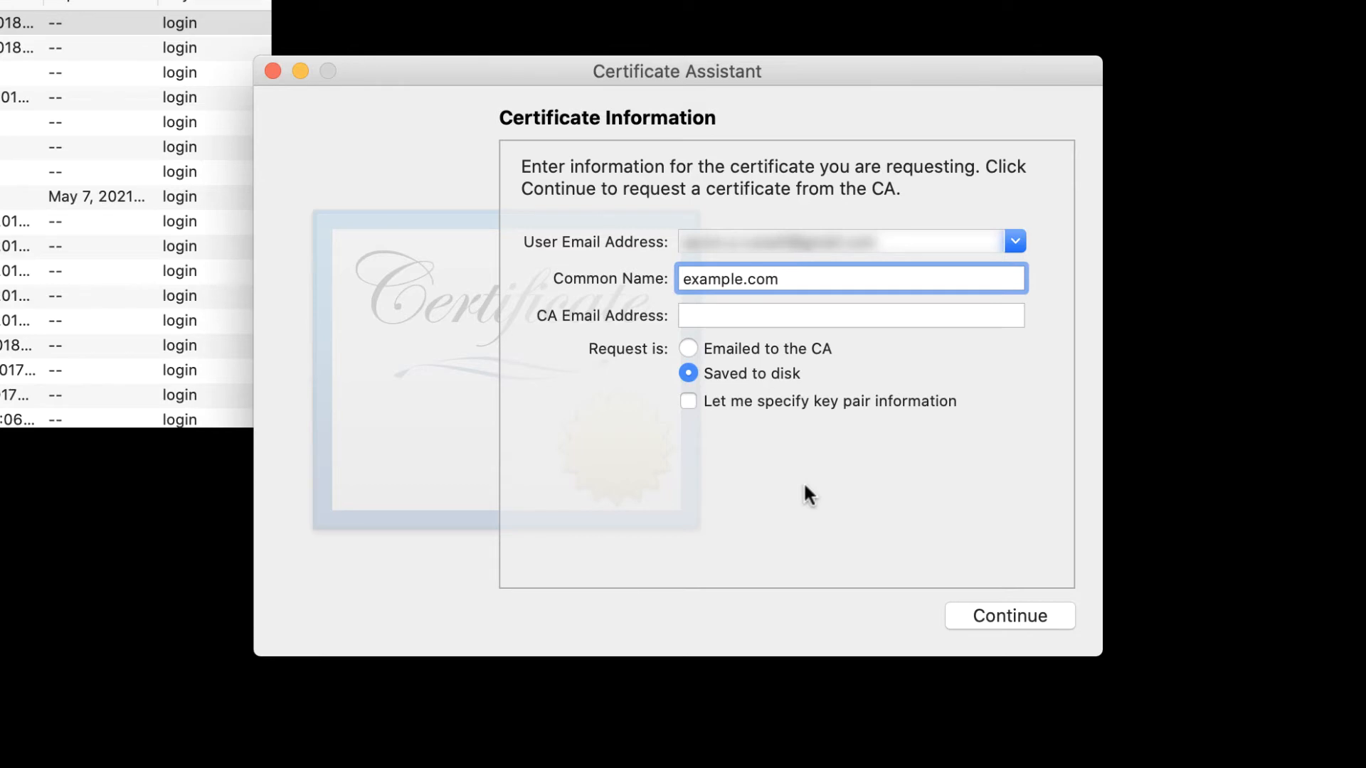
click(849, 277)
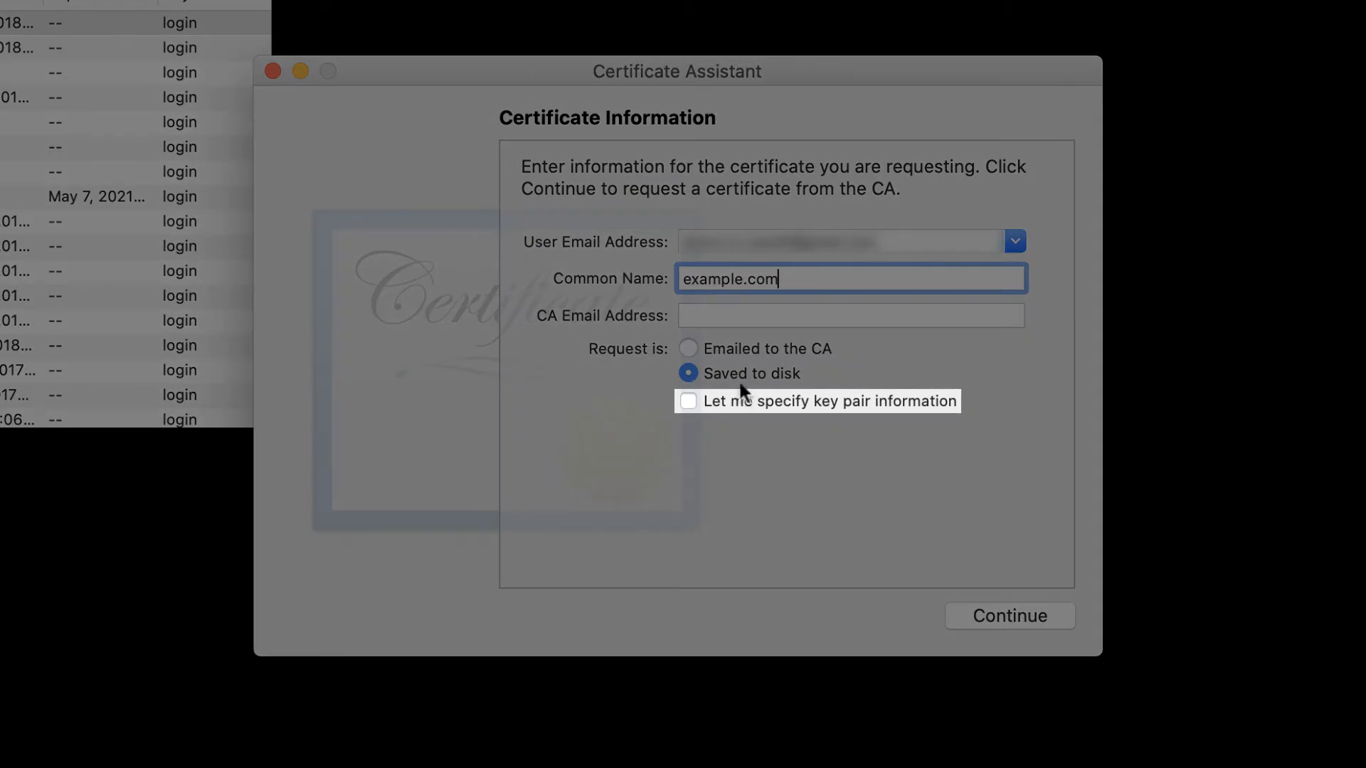
click(688, 402)
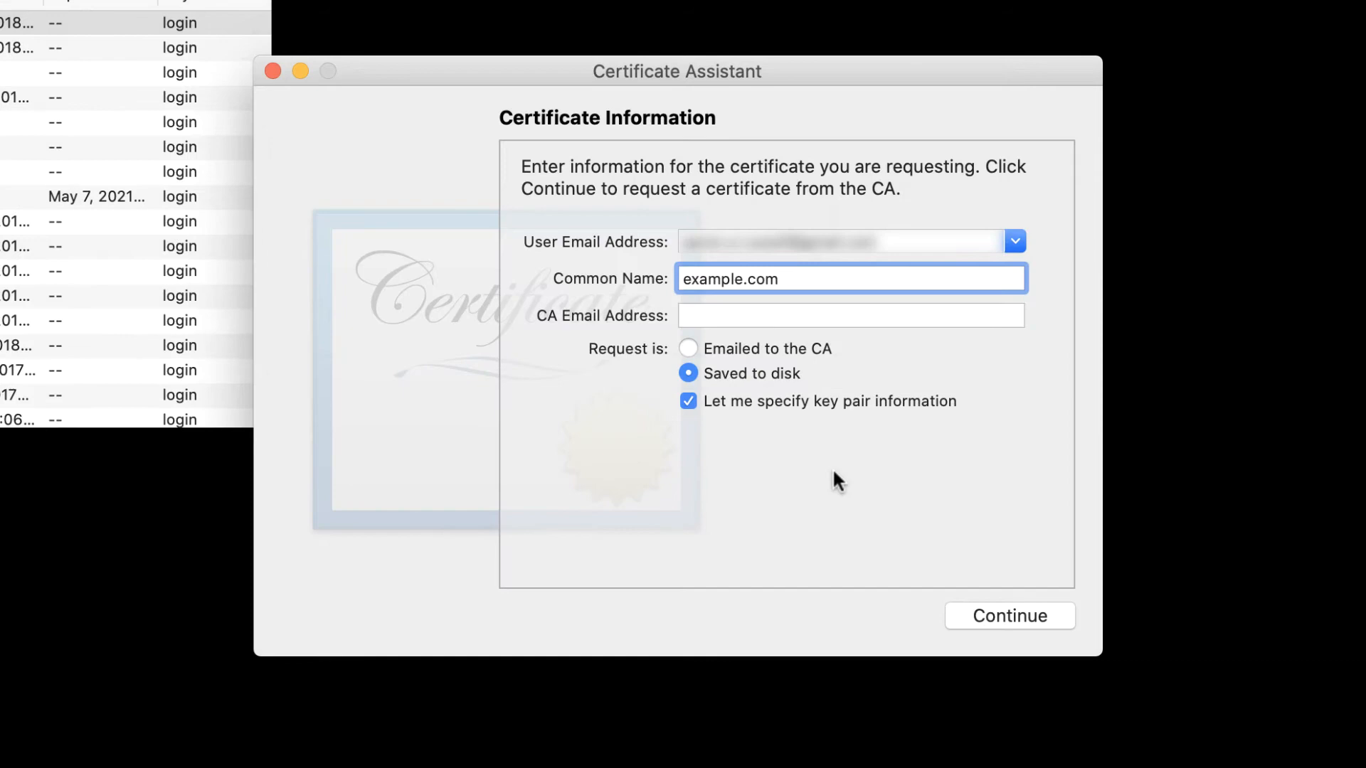
click(1009, 616)
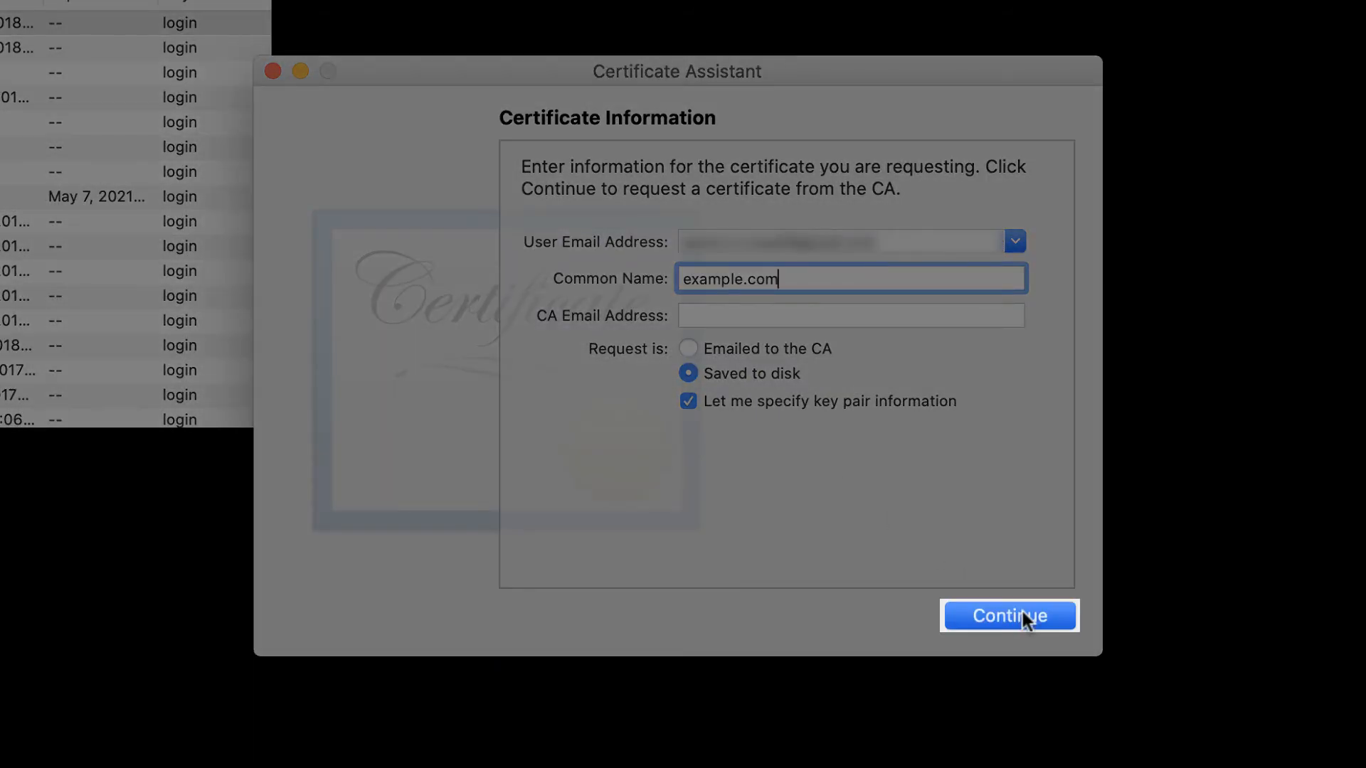
Step: Save the request as example.certSigningRequest on the Desktop
click(1009, 616)
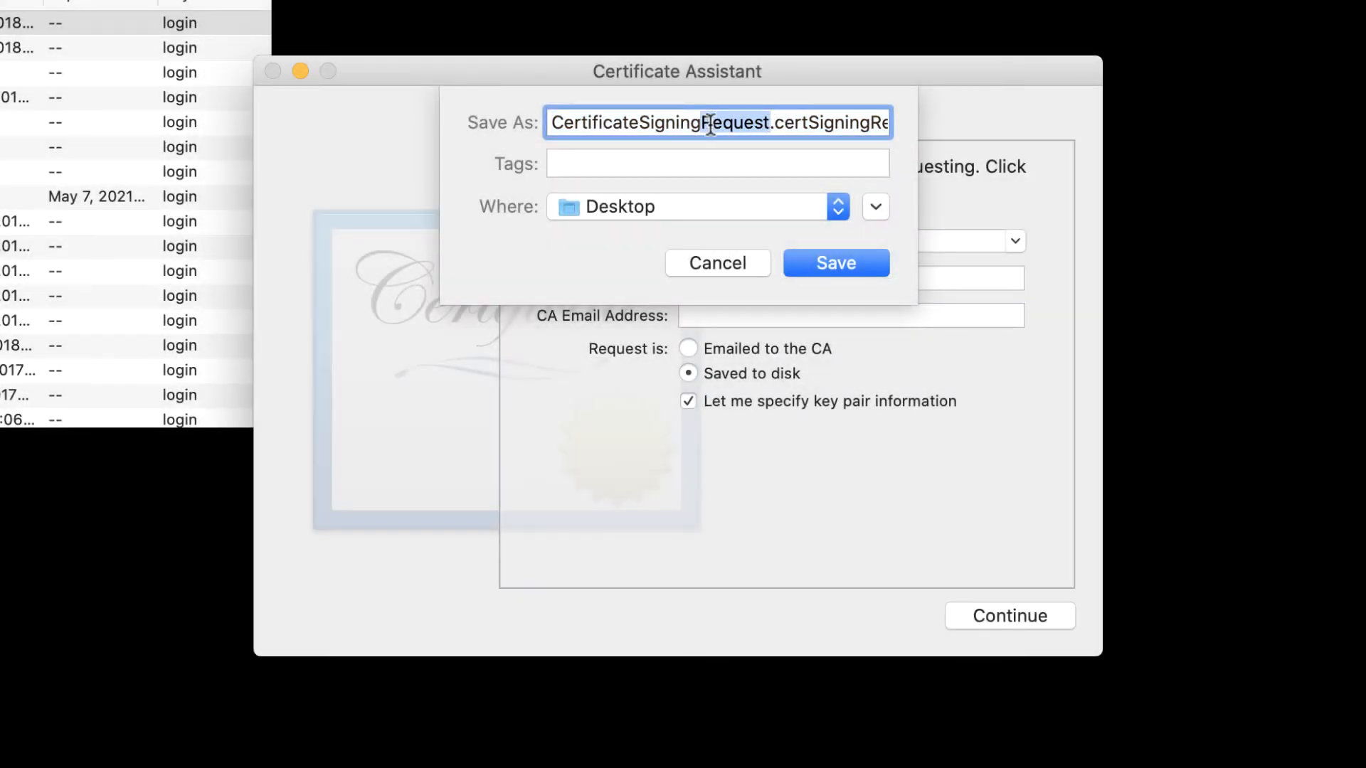
text(example.certSigningRequest)
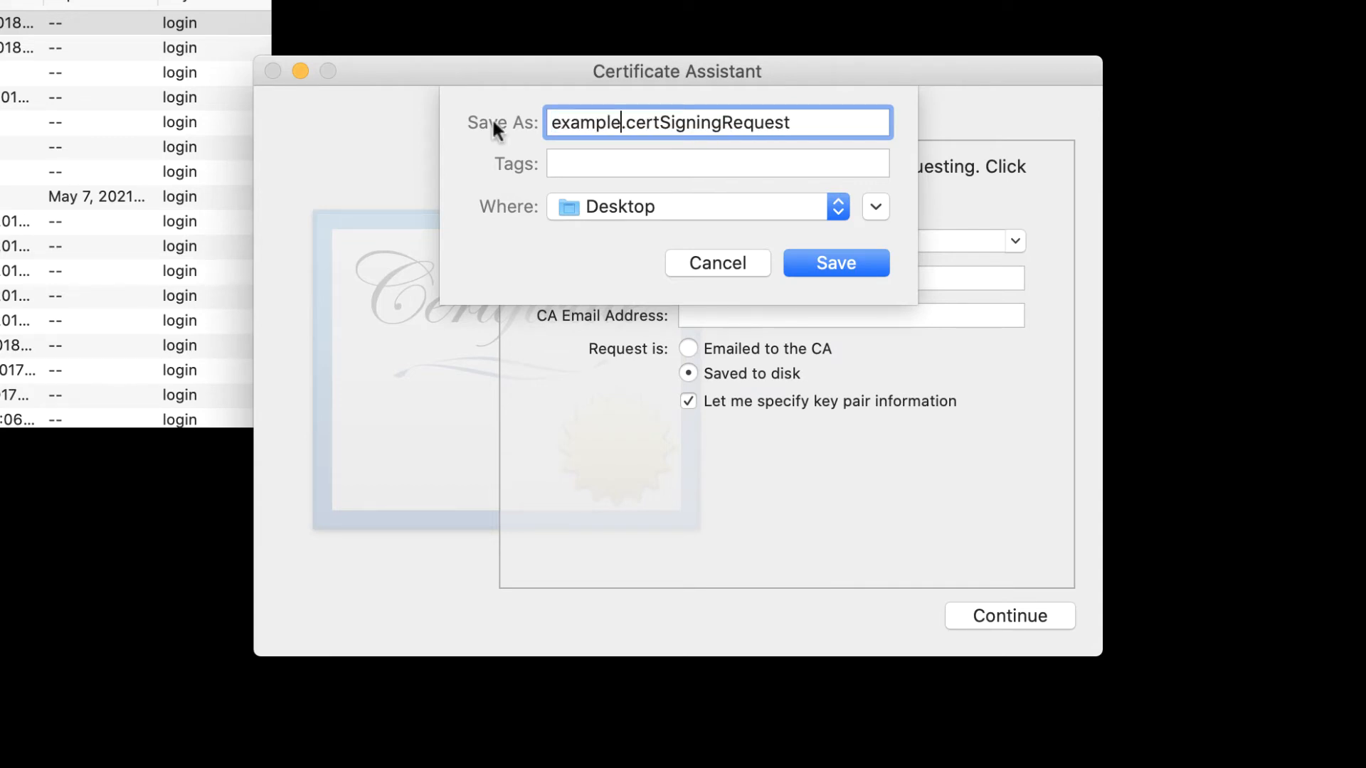
click(834, 262)
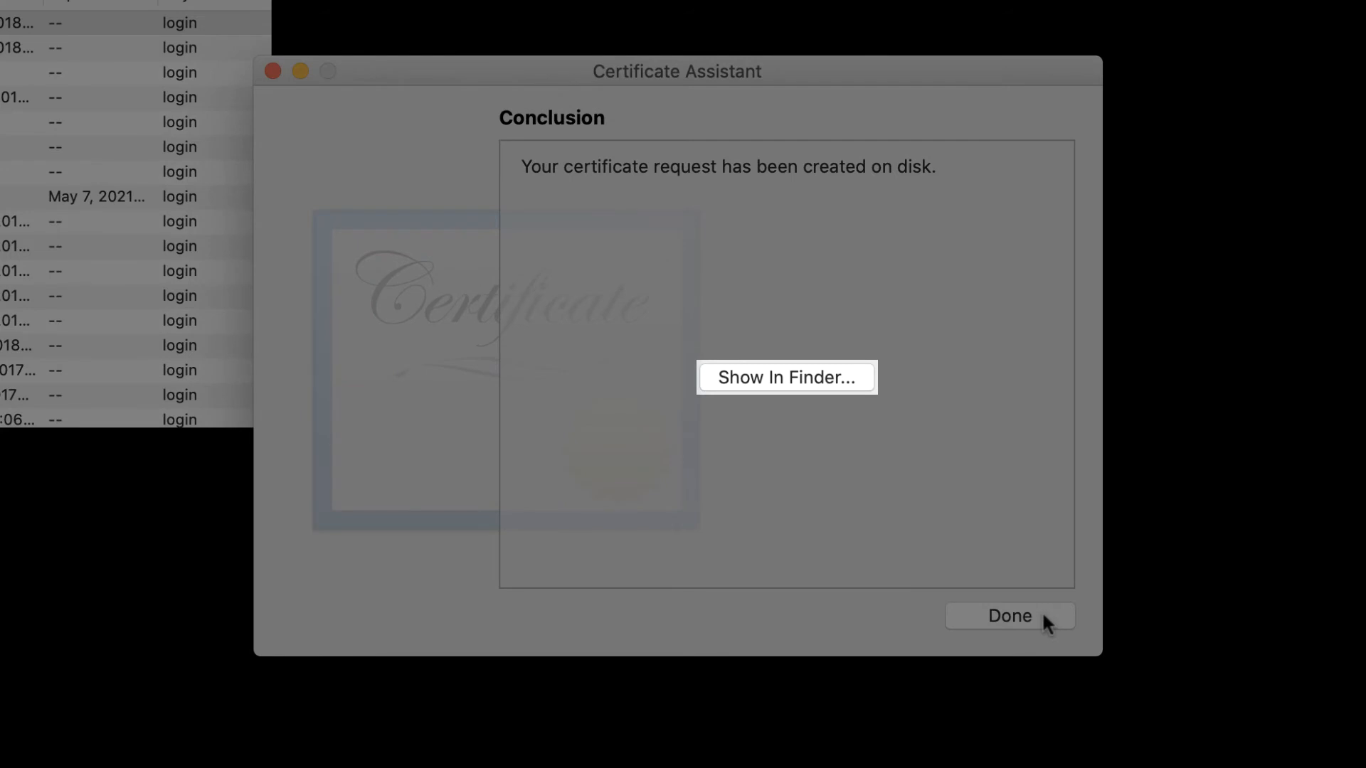
mouse_move(803, 387)
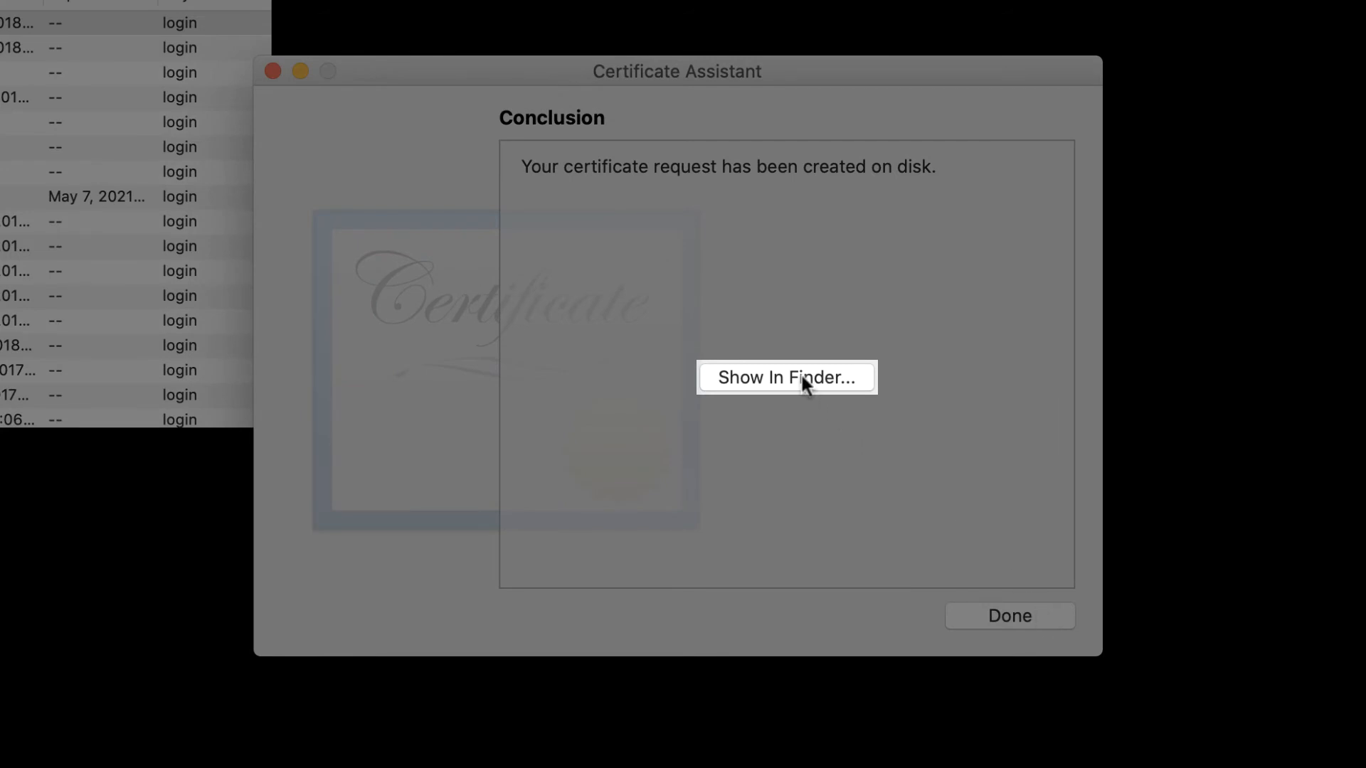
Step: Reveal the request file in Finder and finish the Certificate Assistant
click(785, 378)
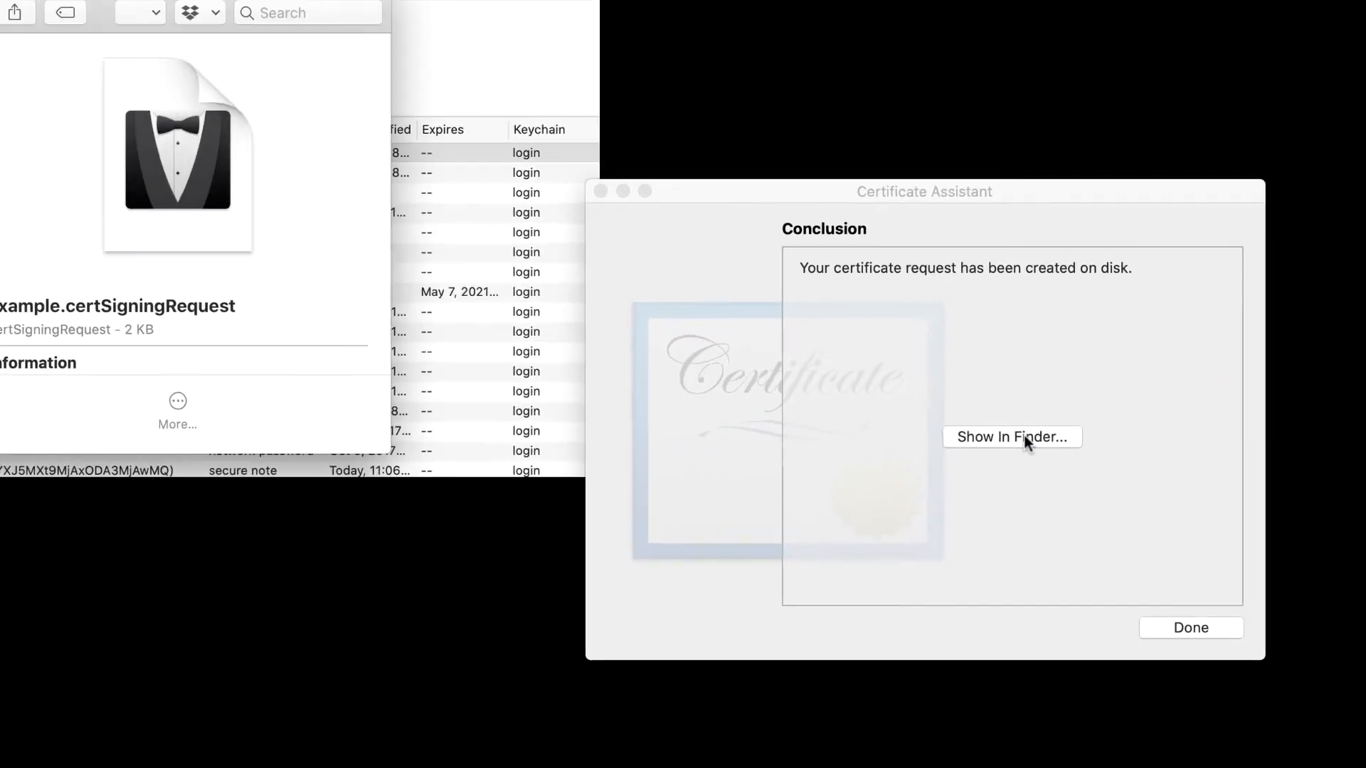
click(1012, 437)
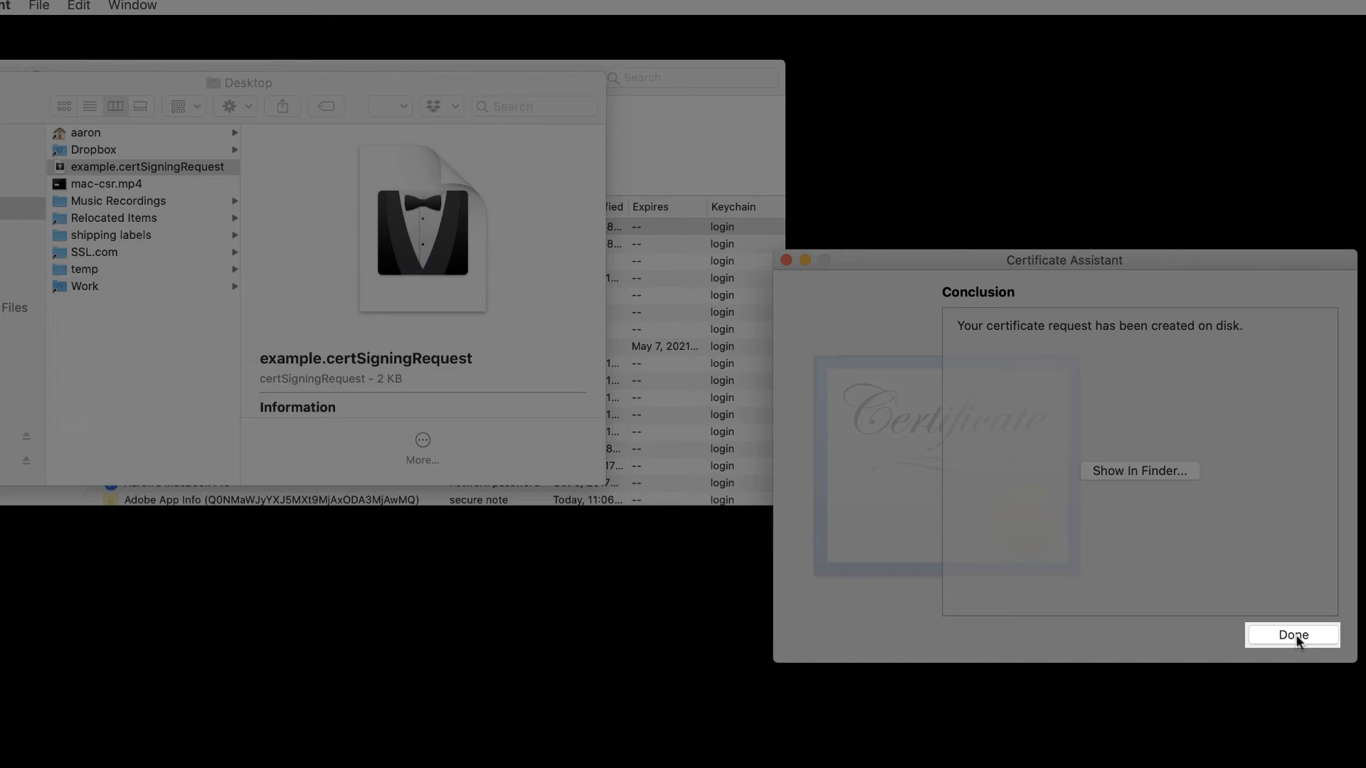
click(1294, 634)
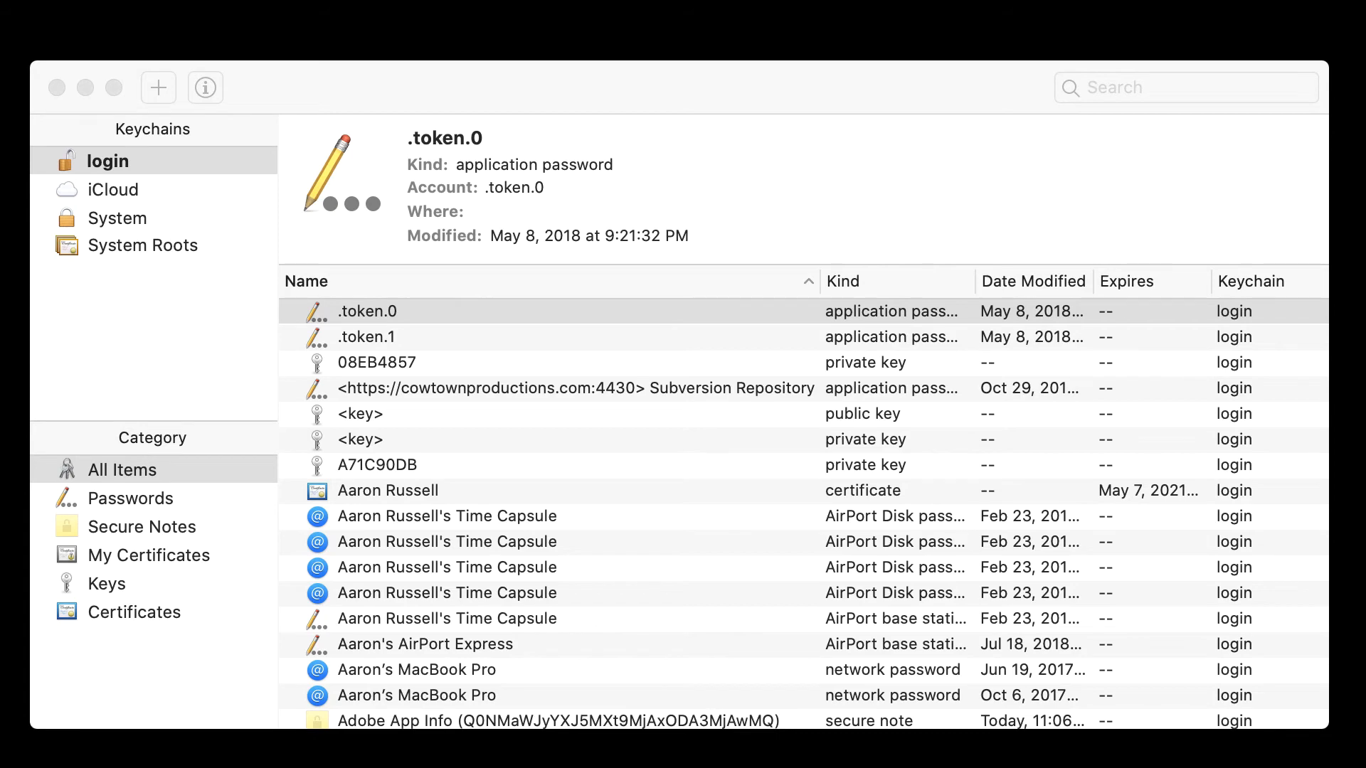
mouse_move(971, 739)
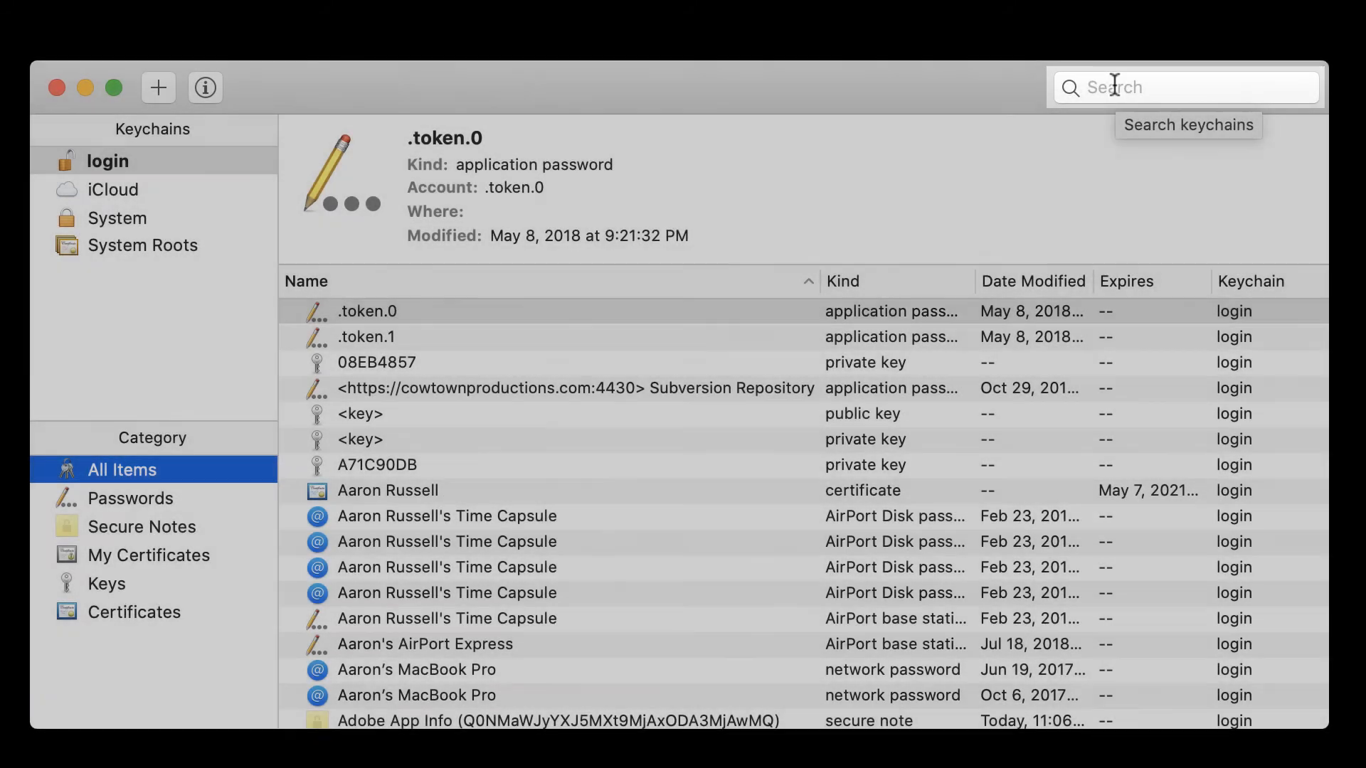
Step: Search the keychain for 'exam' to show the example.com keys and bring up the file's actions on the Desktop
text(example.com)
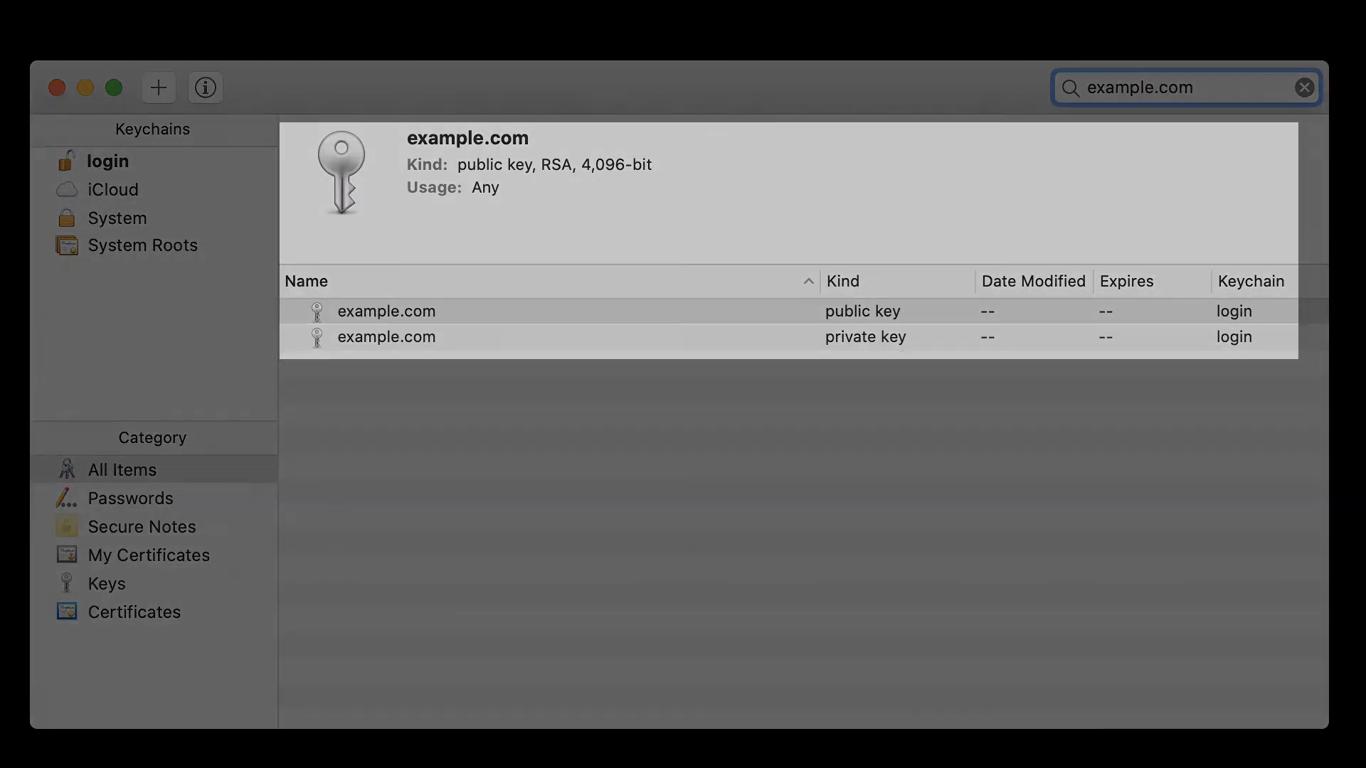
right_click(787, 410)
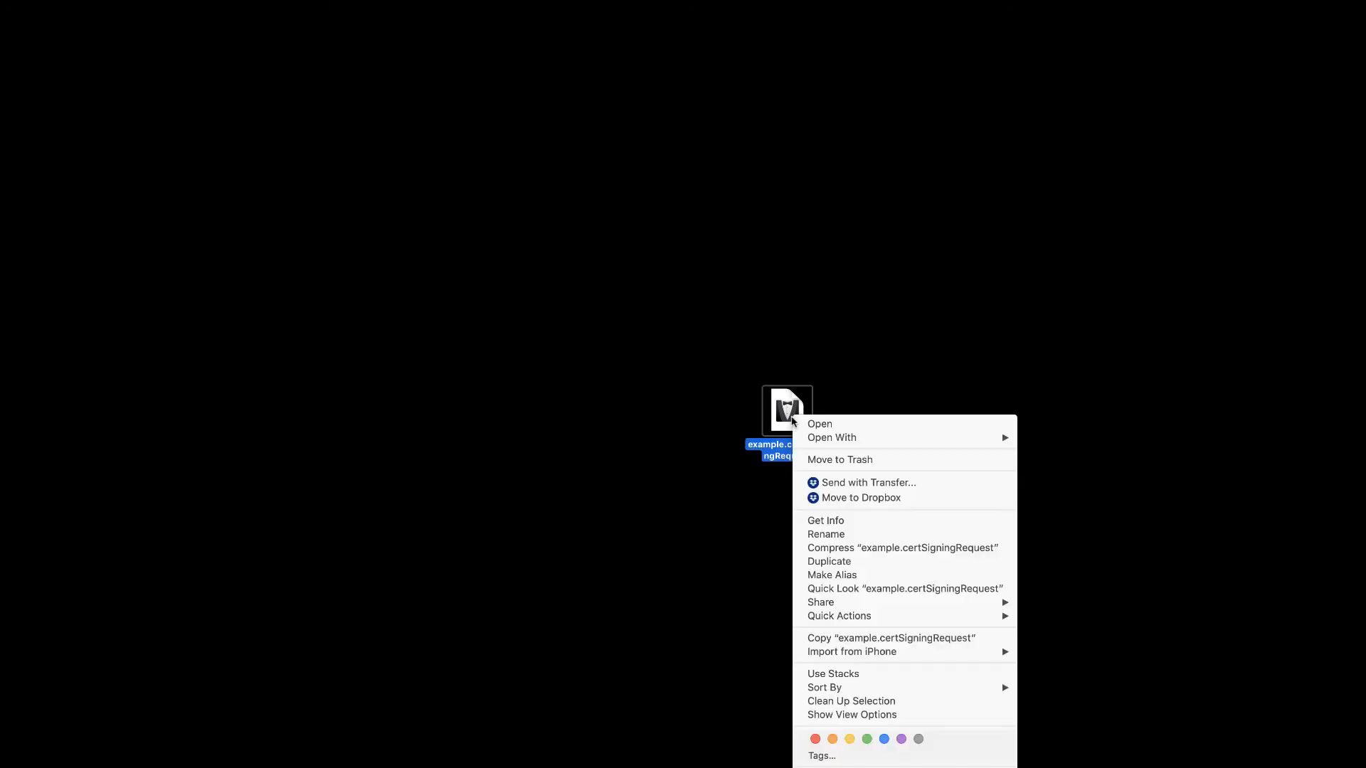
mouse_move(833, 437)
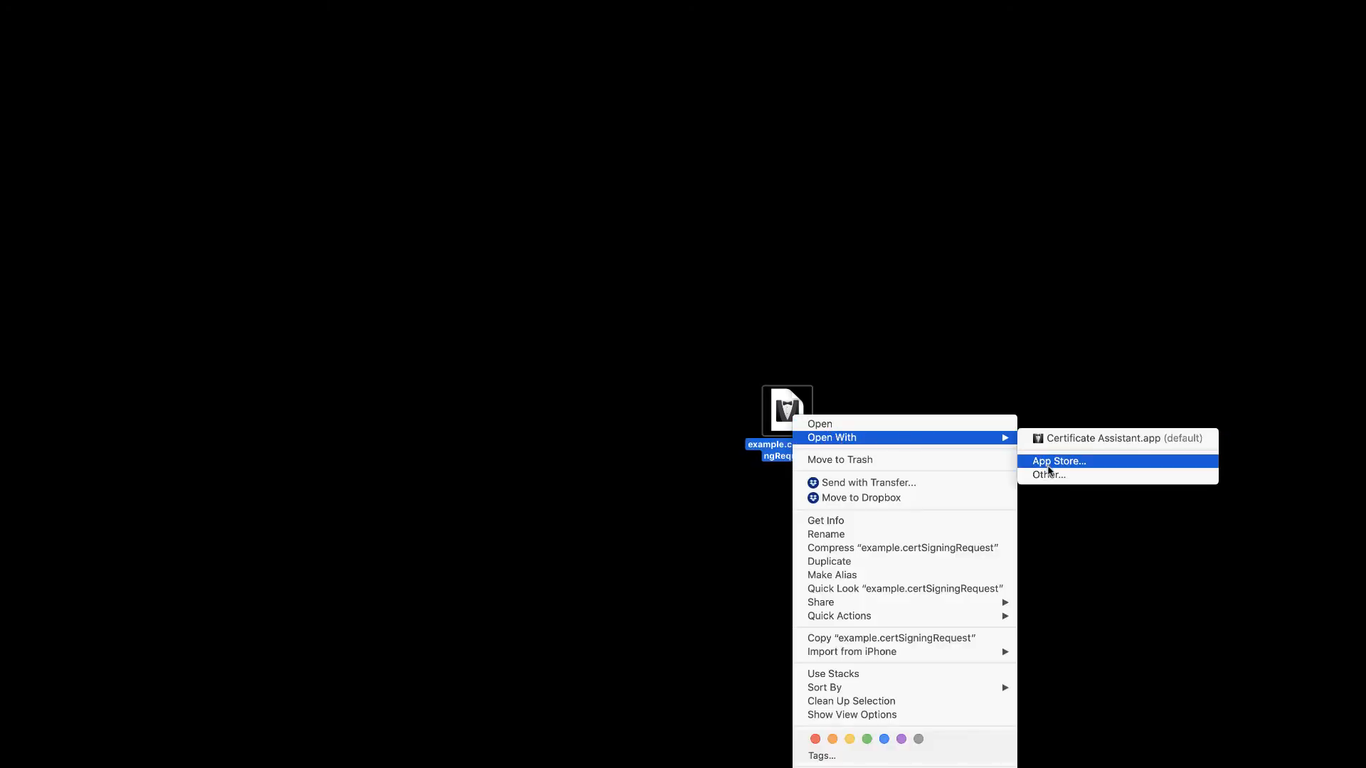
Step: Open example.certSigningRequest with TextEdit.app via Open With > Other…
click(1049, 475)
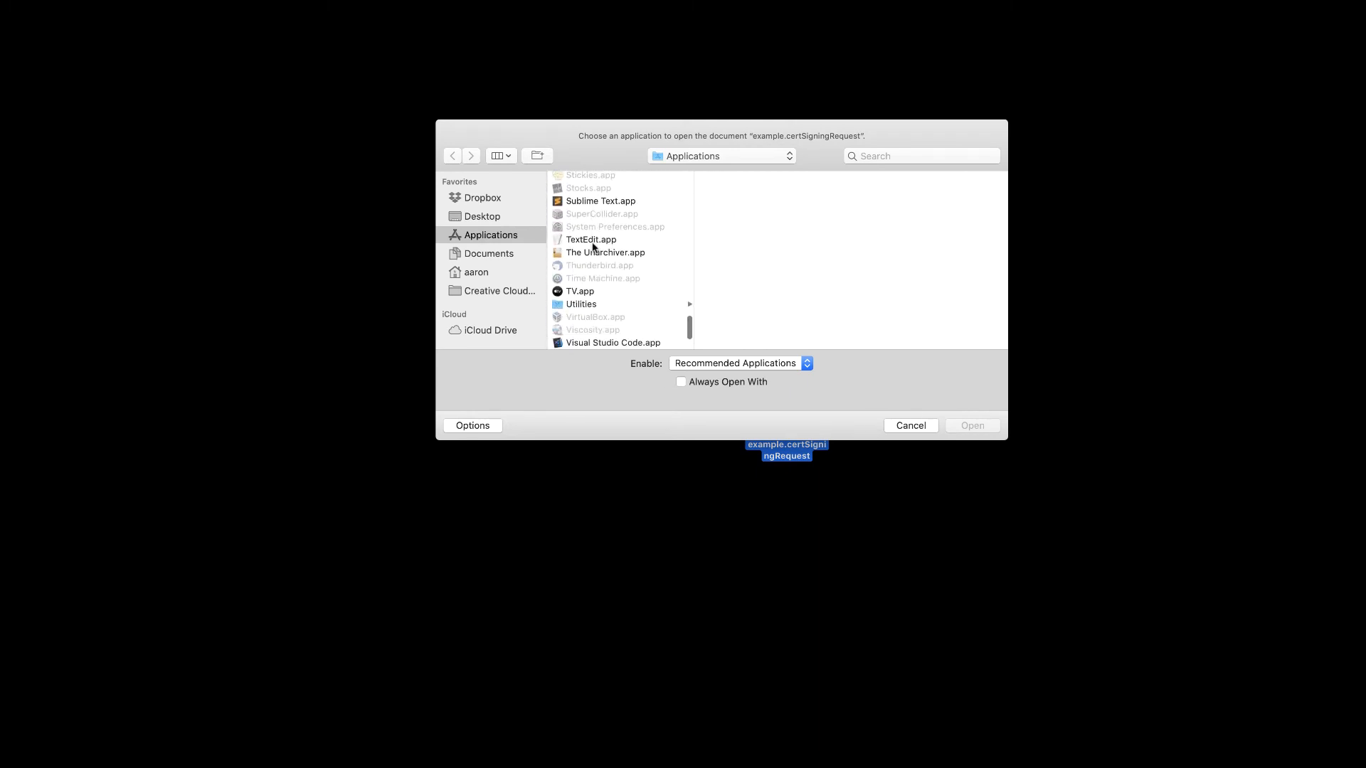
click(590, 239)
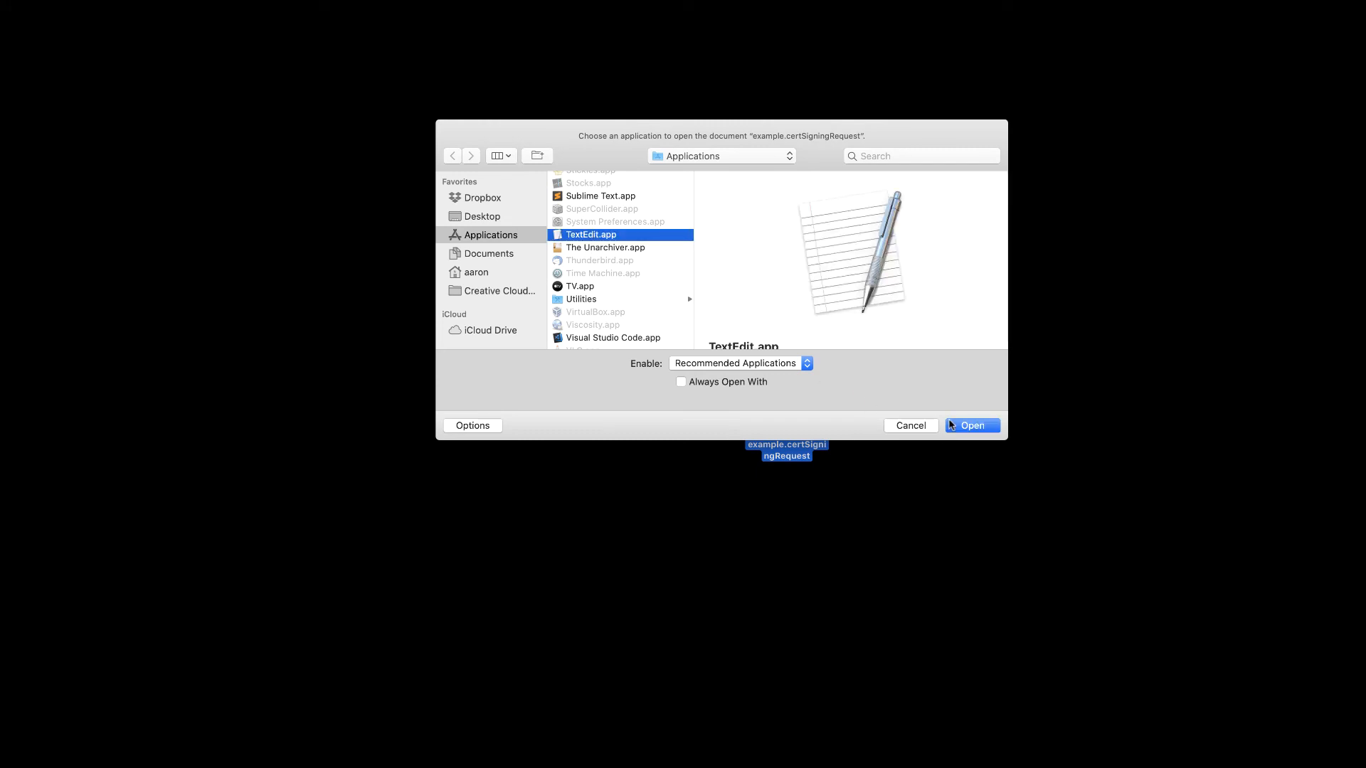
click(972, 426)
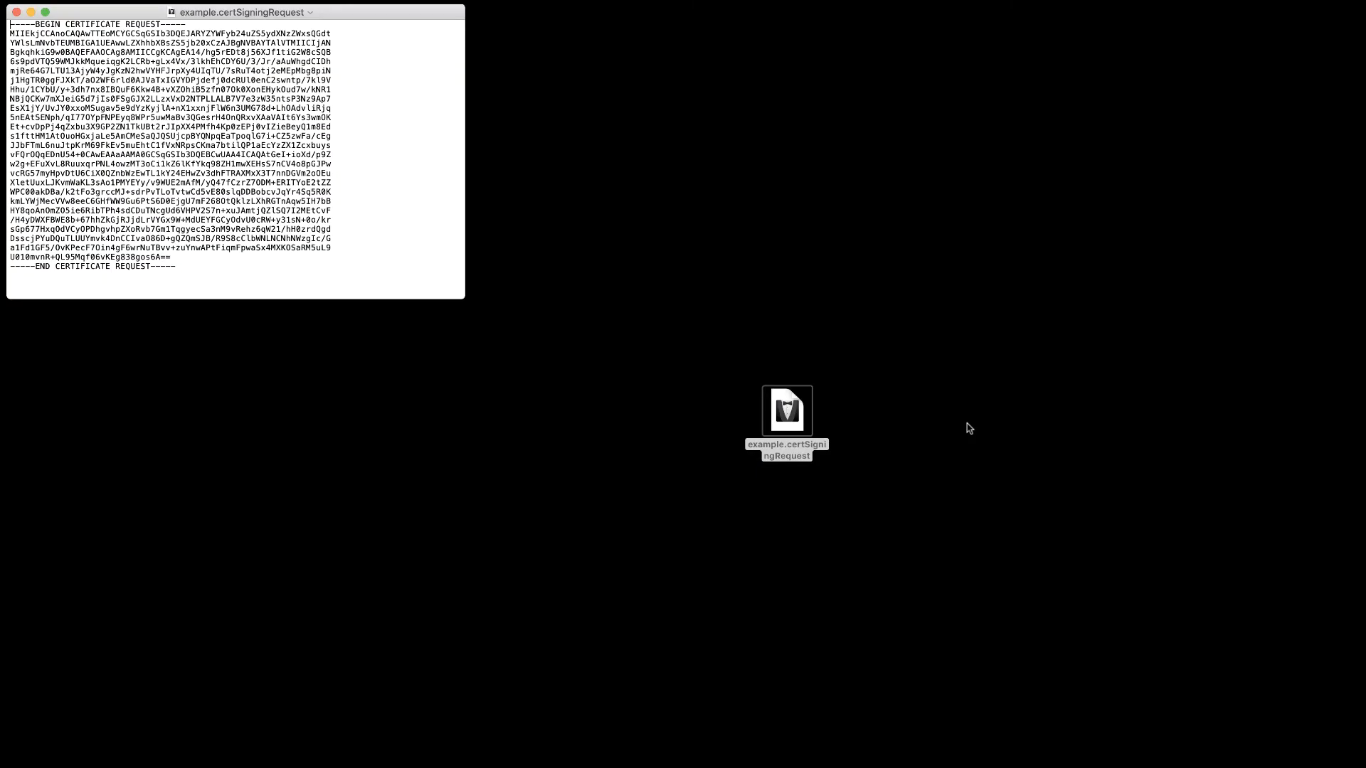